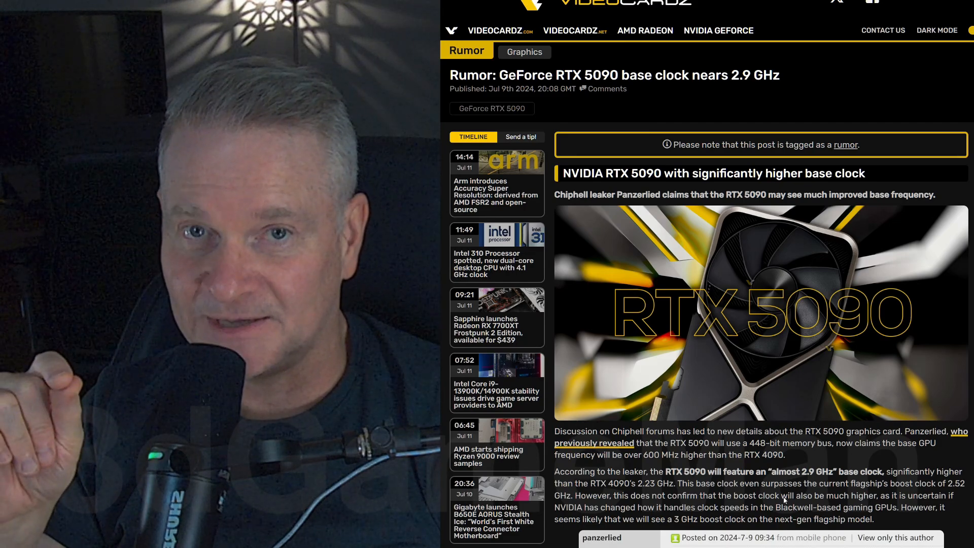
scroll(down, 3)
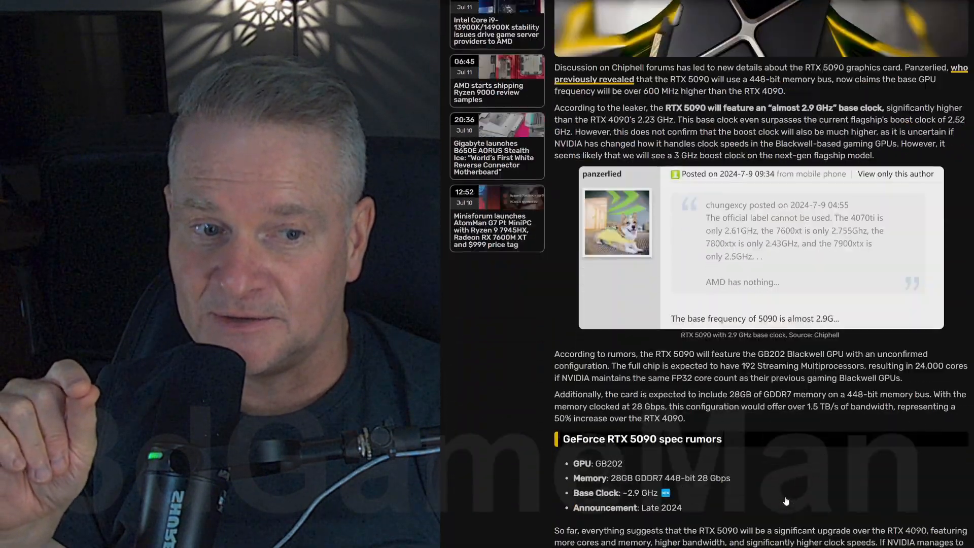
scroll(down, 3)
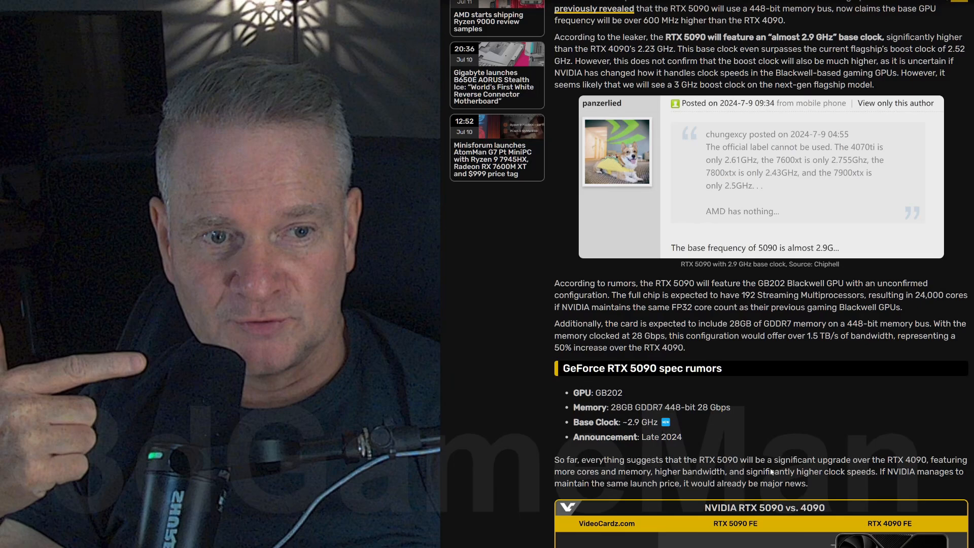
scroll(down, 3)
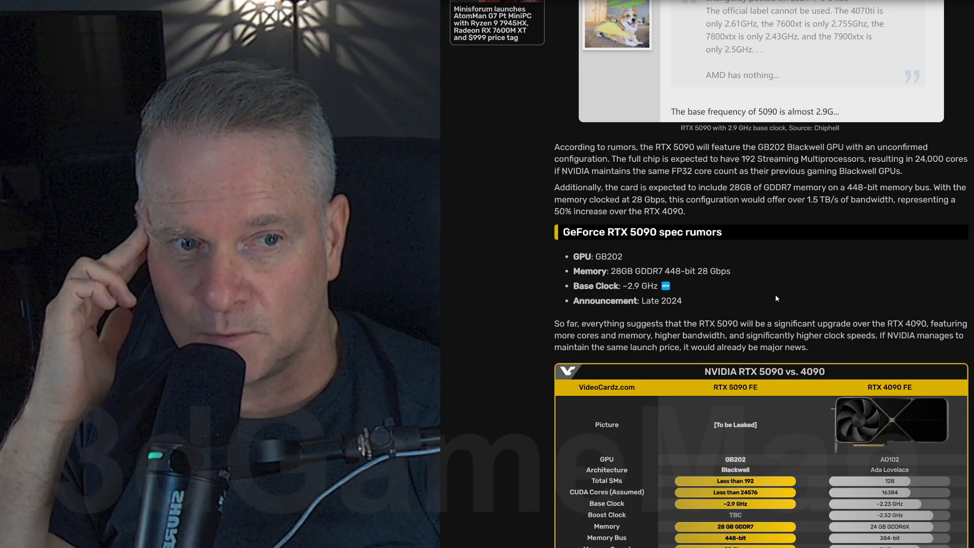
scroll(down, 3)
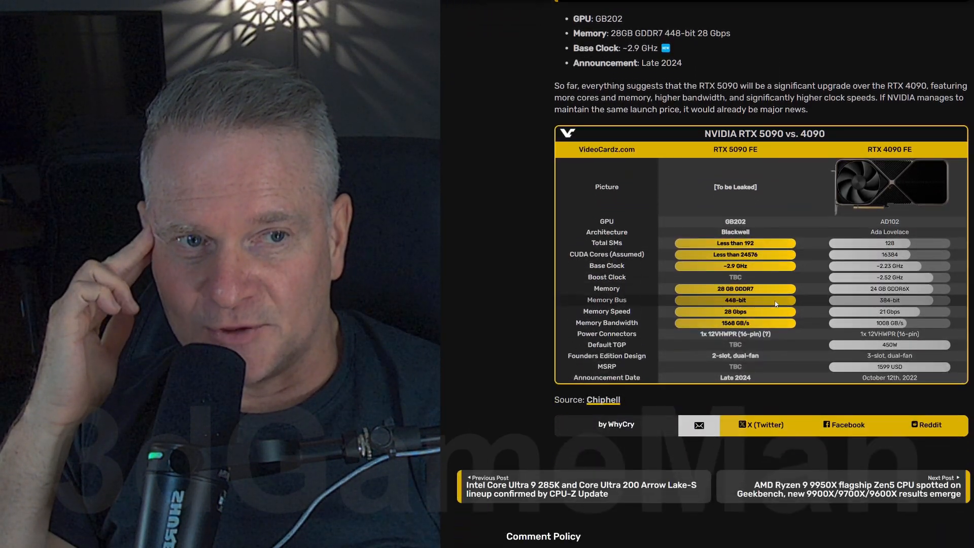
scroll(down, 3)
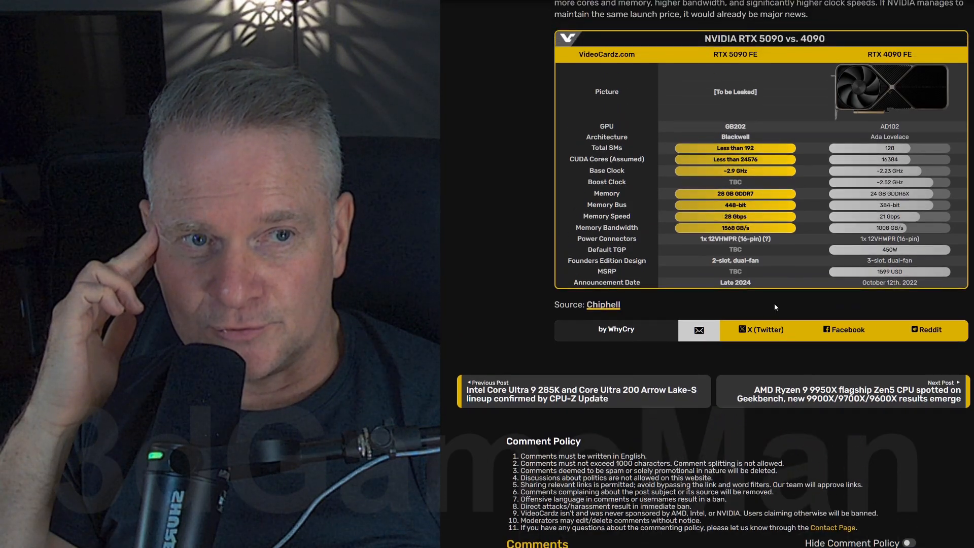